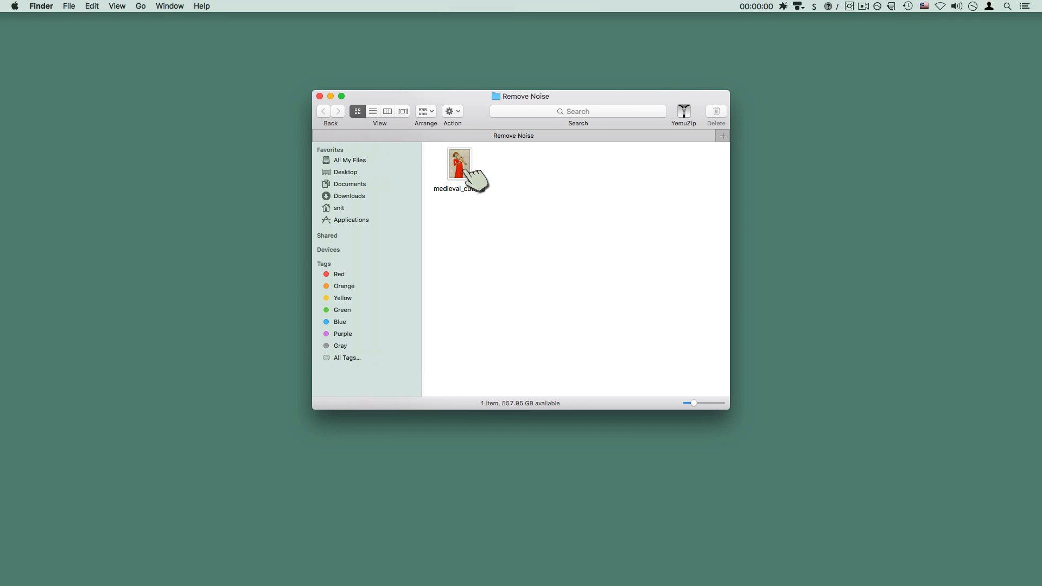
Step: Open medieval_cut.jpg from the Remove Noise folder in Photoshop
double_click(459, 161)
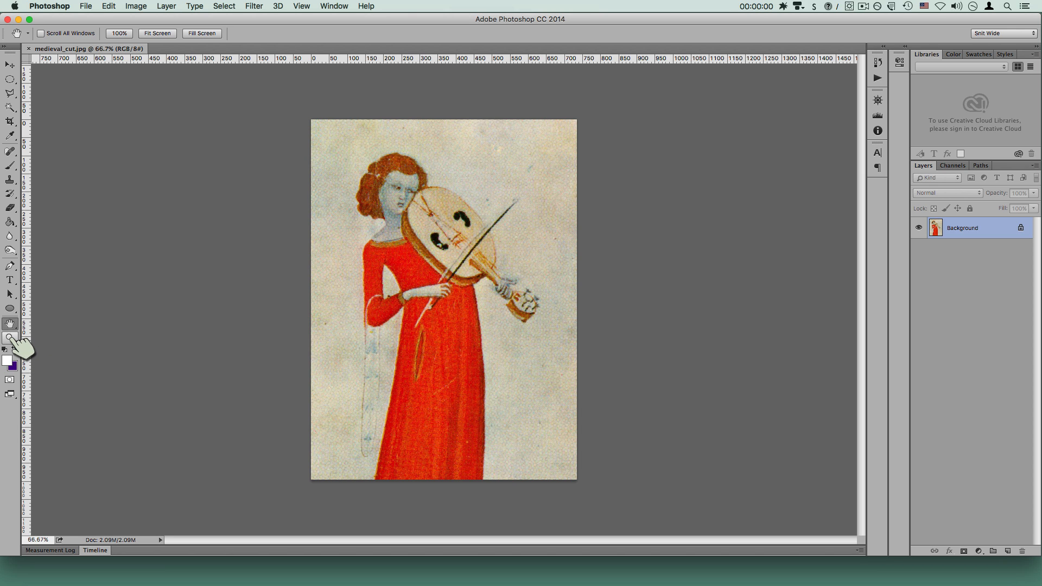
Step: Zoom in on the halftone dots and show the Actions panel
left_click(10, 339)
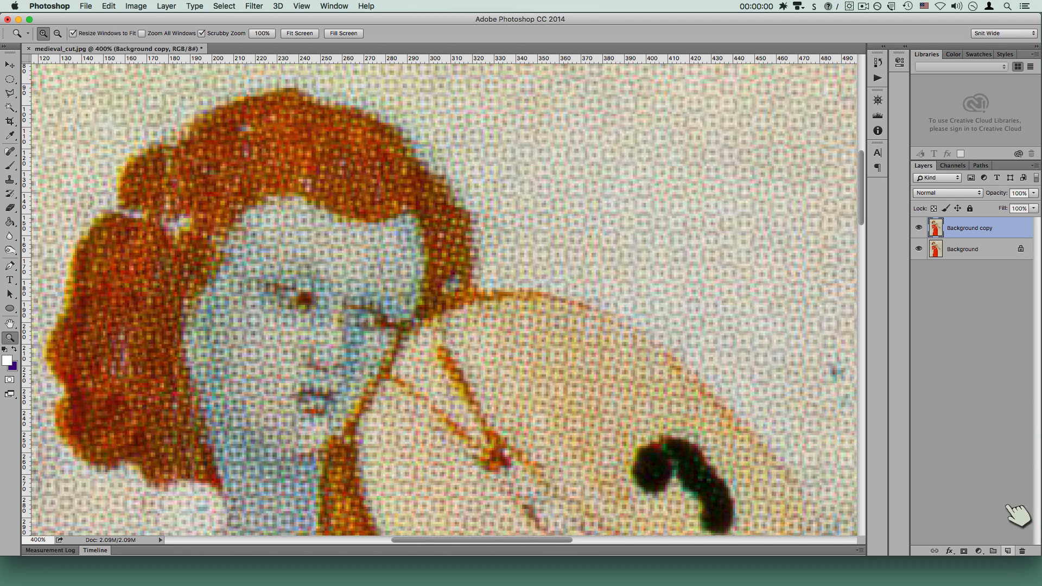
mouse_move(784, 325)
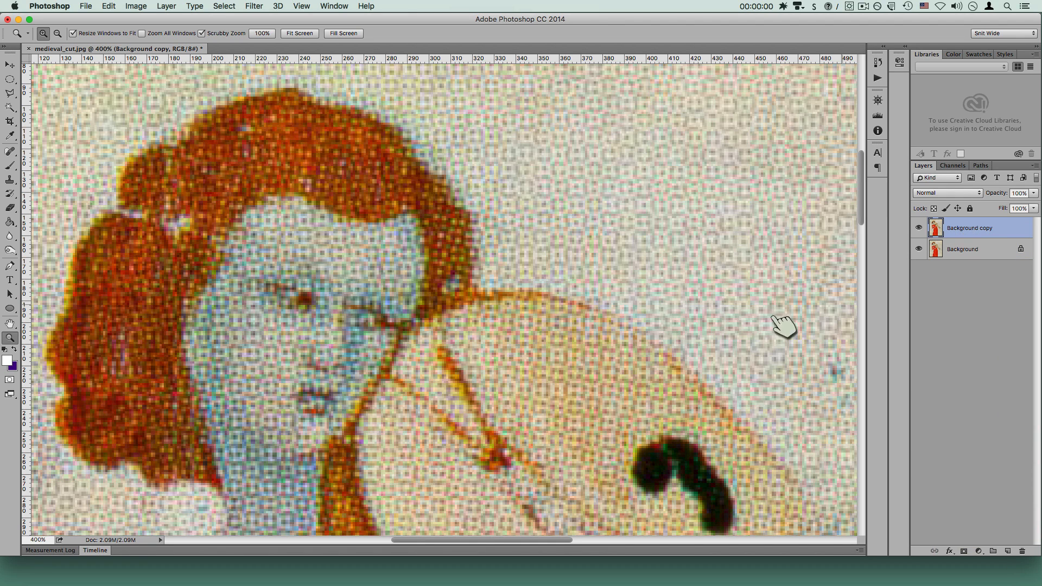
mouse_move(880, 163)
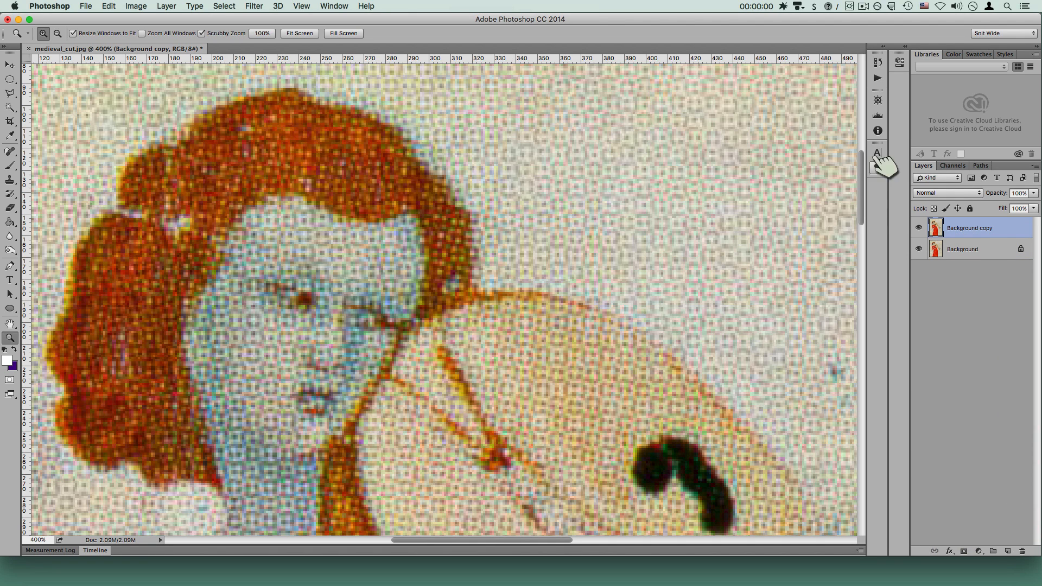
left_click(877, 77)
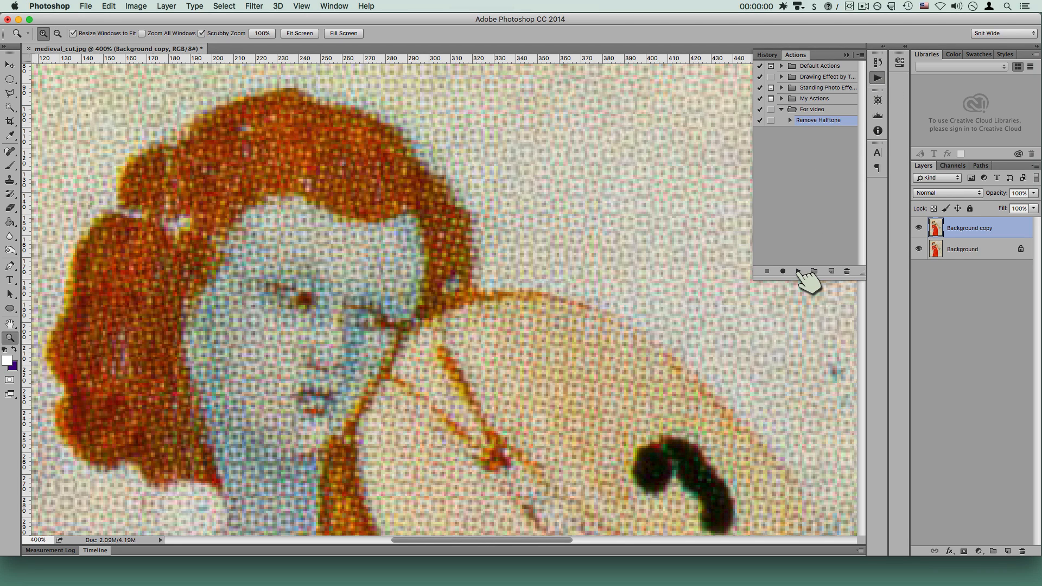
mouse_move(103, 10)
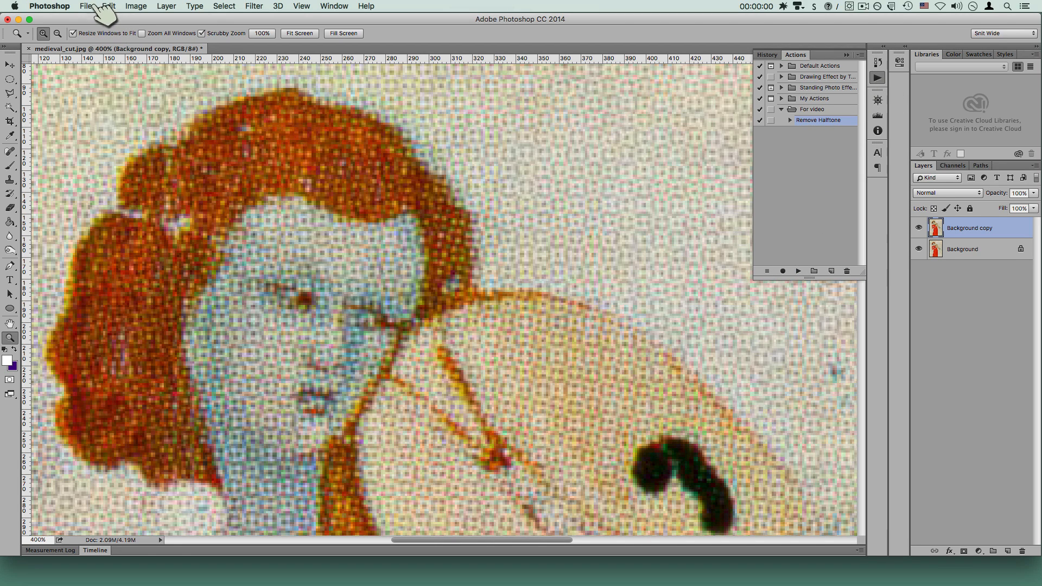
left_click(86, 6)
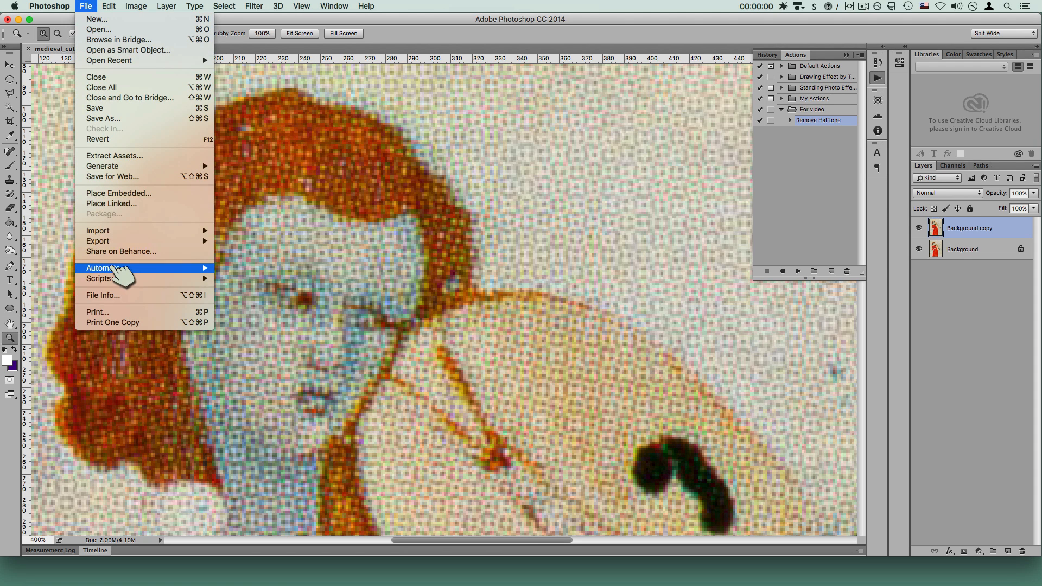
mouse_move(103, 267)
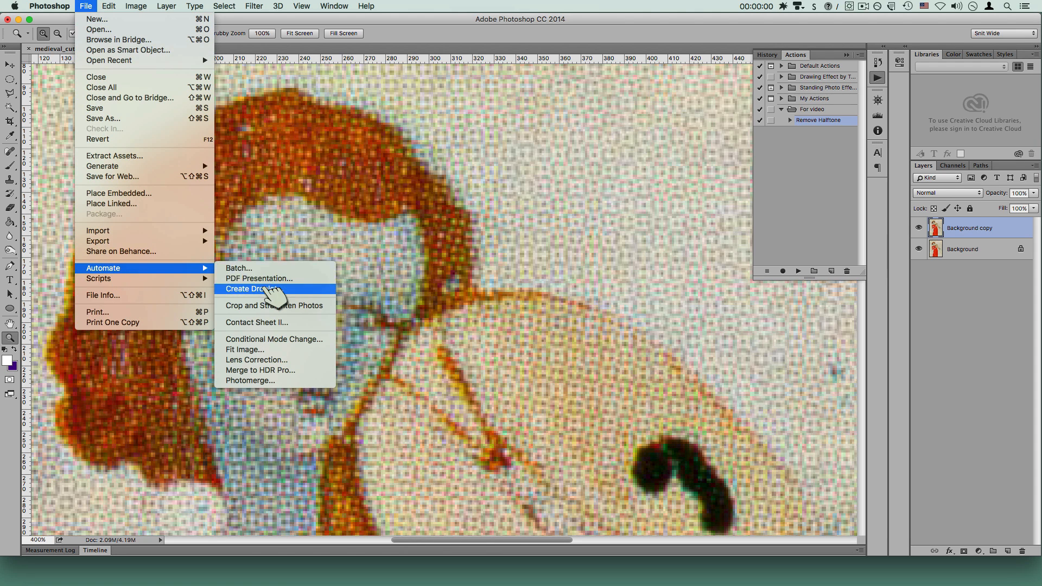
left_click(252, 288)
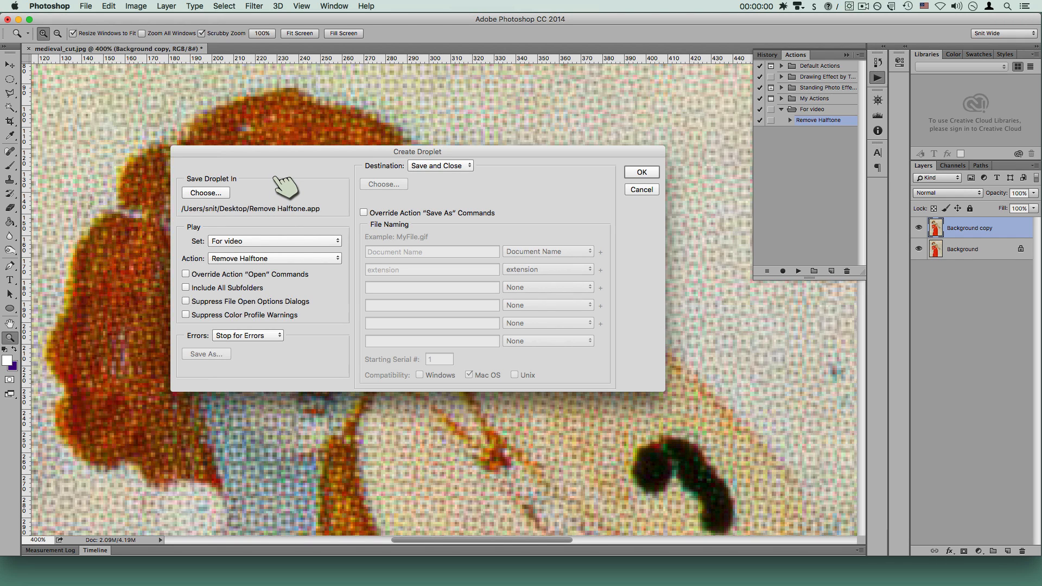
mouse_move(458, 180)
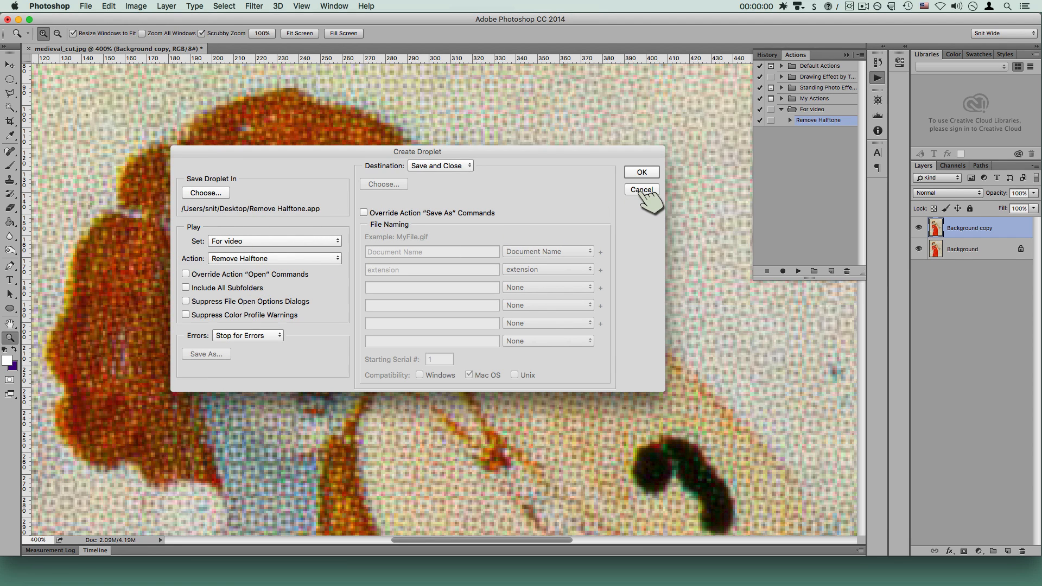
left_click(640, 190)
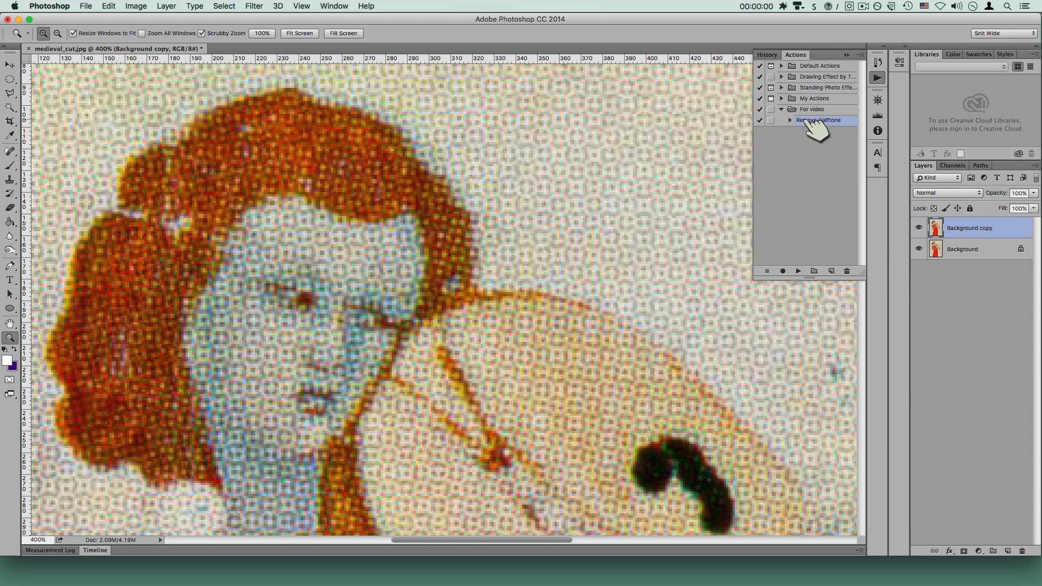
Step: Select the Remove Halftone action in the For video set
left_click(797, 271)
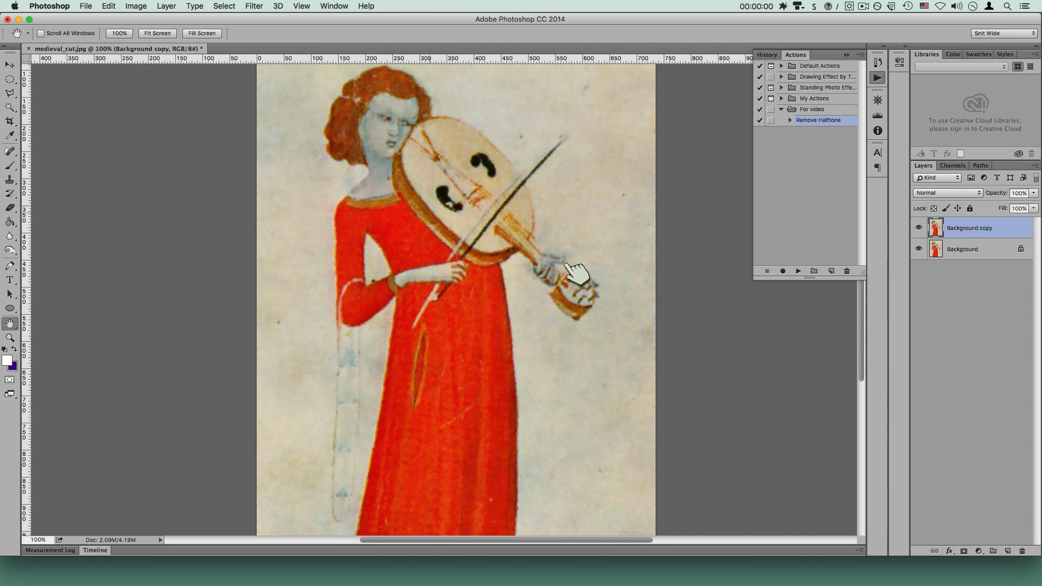
mouse_move(927, 229)
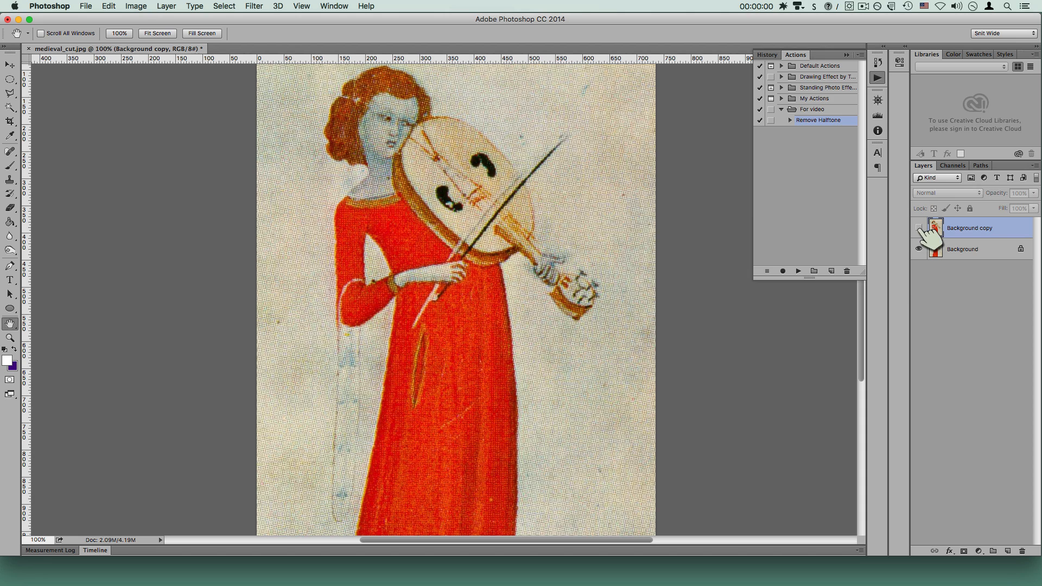
Step: Hide the Background copy layer to reveal the dotted original
left_click(919, 227)
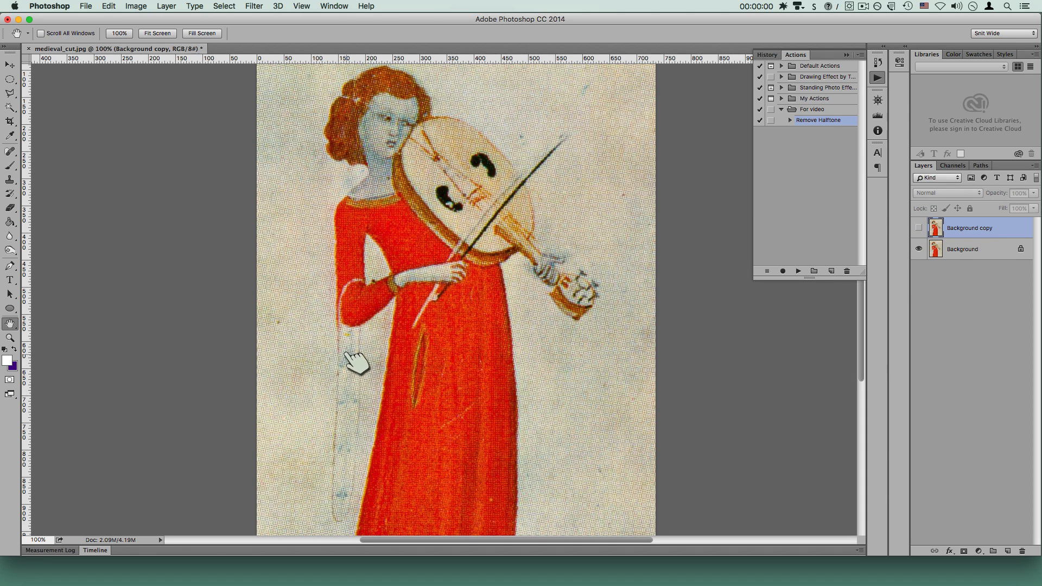